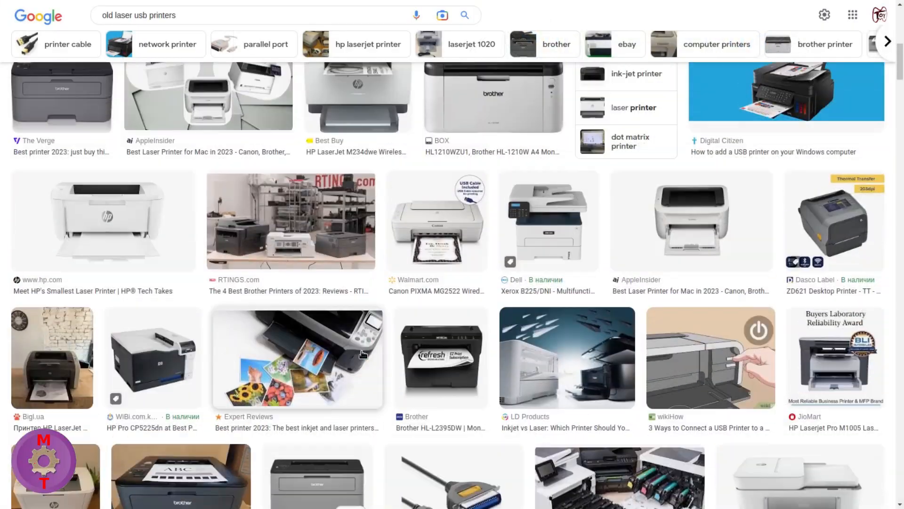
# Dismiss the attached USB printers list and reach Softpedia's HP Universal Print Driver PCL5 64-bit page
pyautogui.scroll(-3)
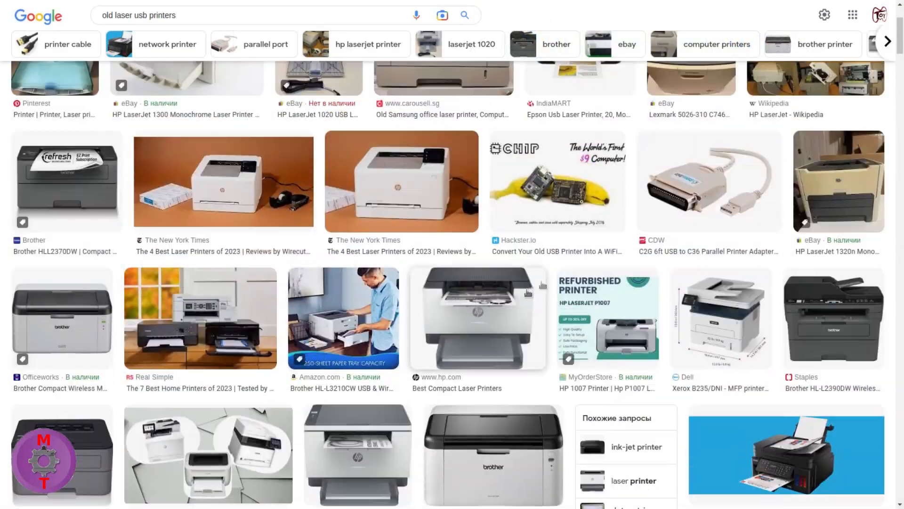
pyautogui.click(838, 180)
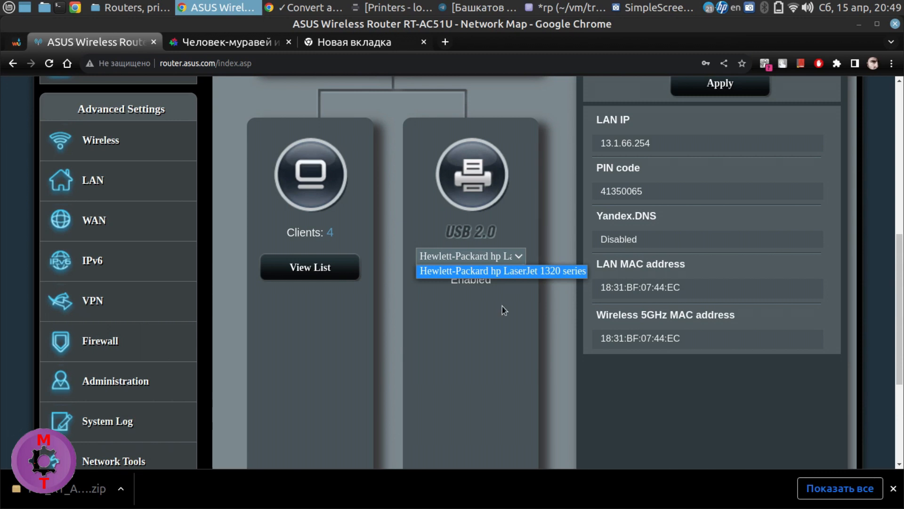
pyautogui.click(501, 271)
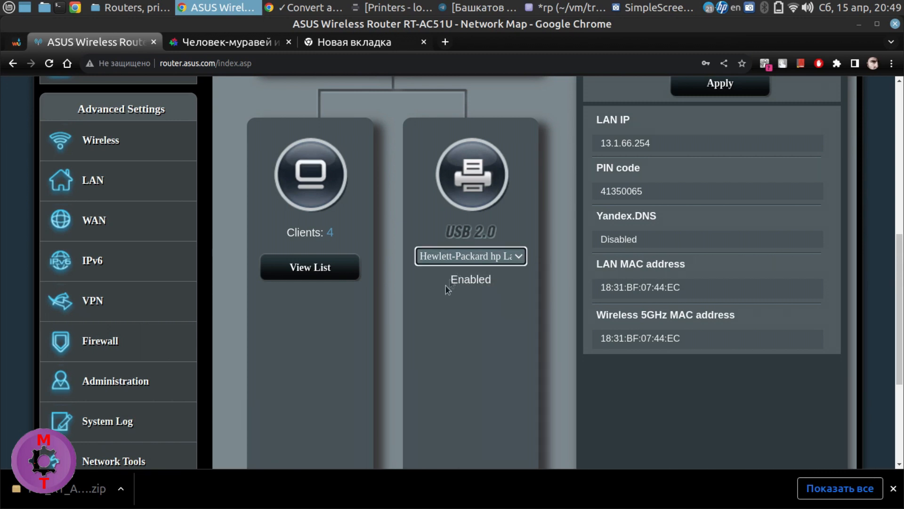
pyautogui.moveTo(466, 305)
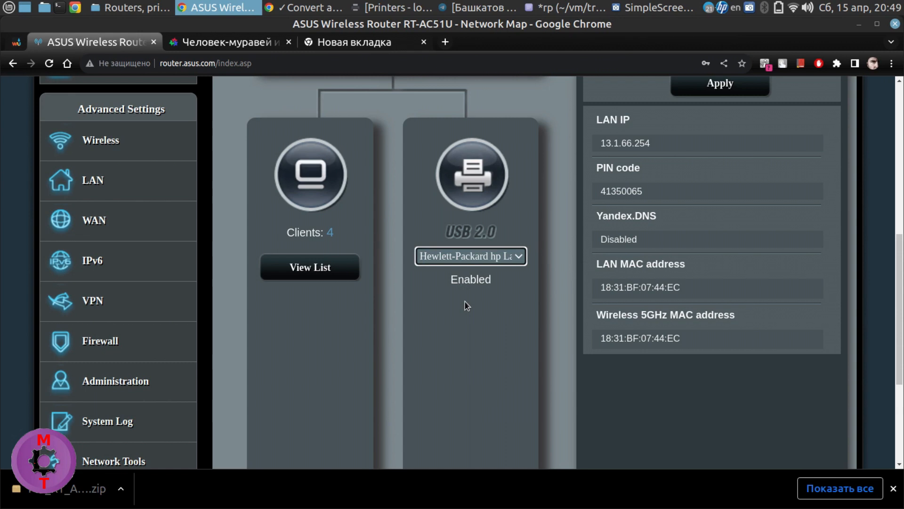
pyautogui.moveTo(538, 141)
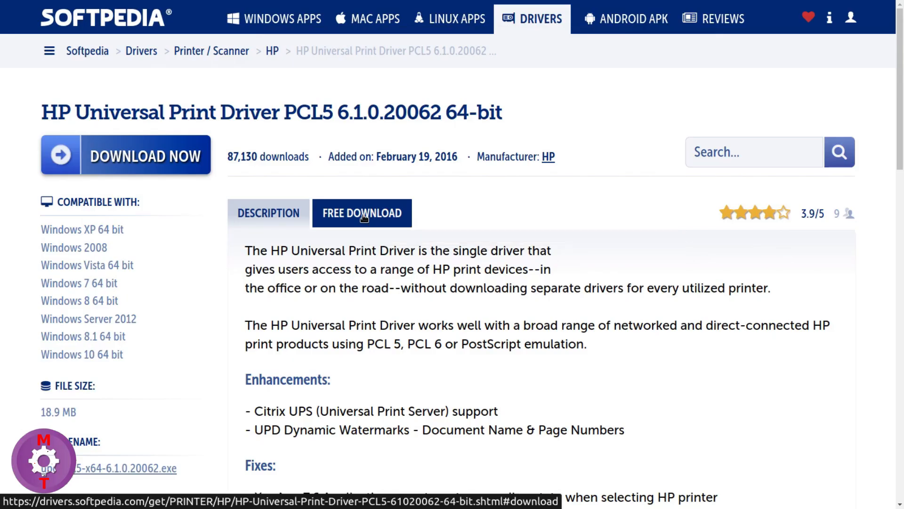
# Download and unzip upd-pcl5-x64-6.1.0.20062.exe, then accept the HP license agreement
pyautogui.click(362, 213)
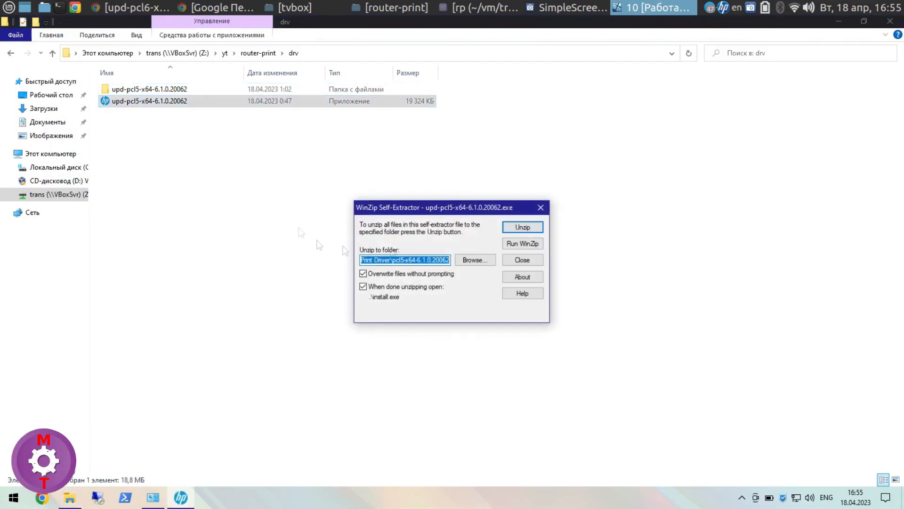
pyautogui.click(521, 227)
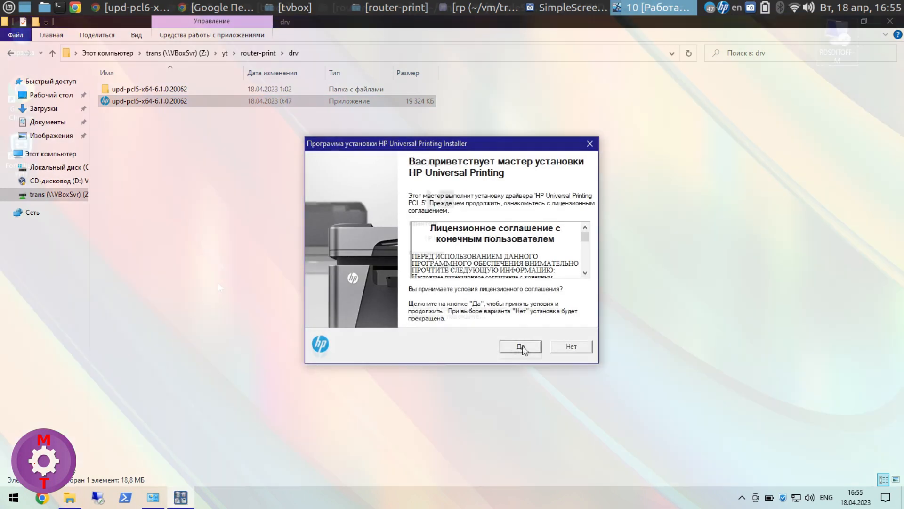
pyautogui.click(519, 346)
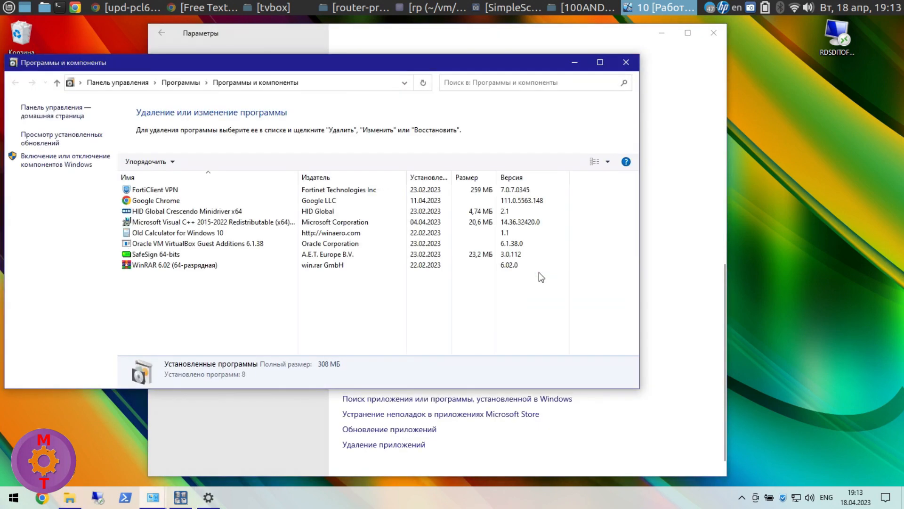
# Open 'Turn Windows features on or off' and scroll through the Windows Features list
pyautogui.click(65, 160)
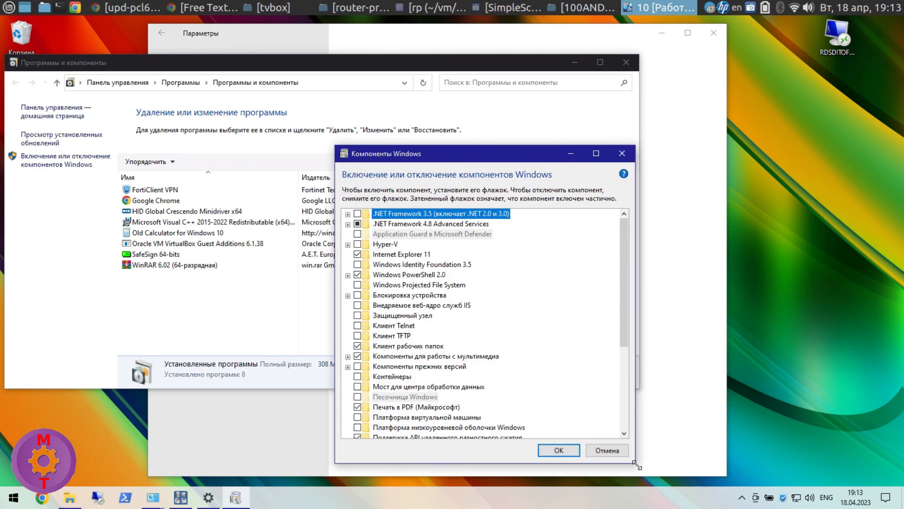
pyautogui.scroll(-3)
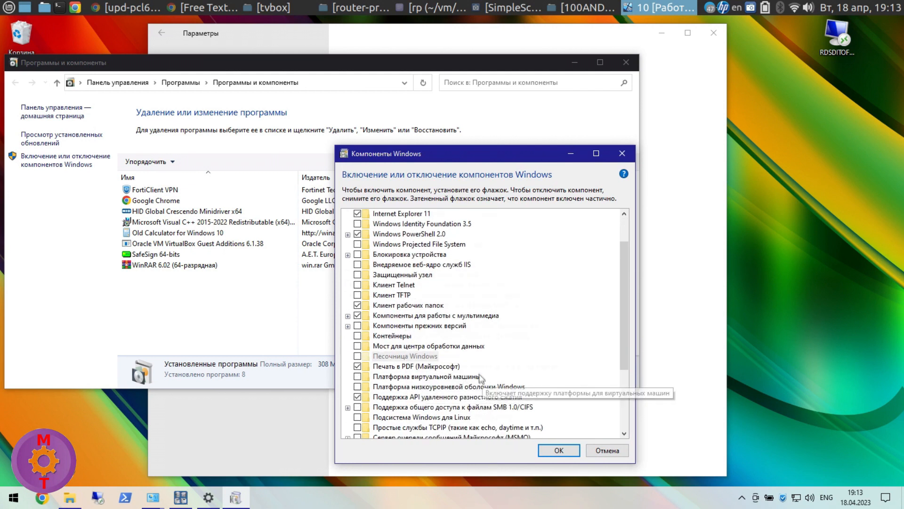
pyautogui.scroll(-3)
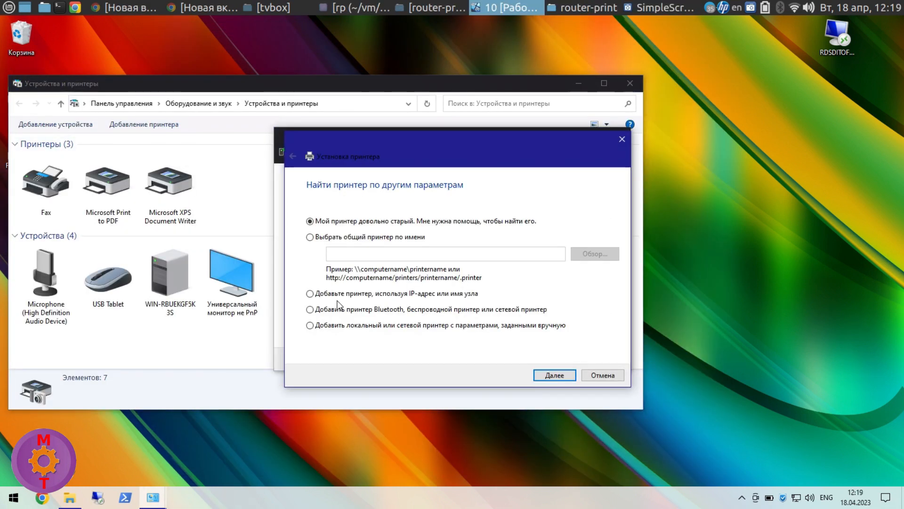
# Add a printer manually on port lp with HP Universal Printing PCL 5 (v6.1.0), keeping the default name
pyautogui.click(553, 375)
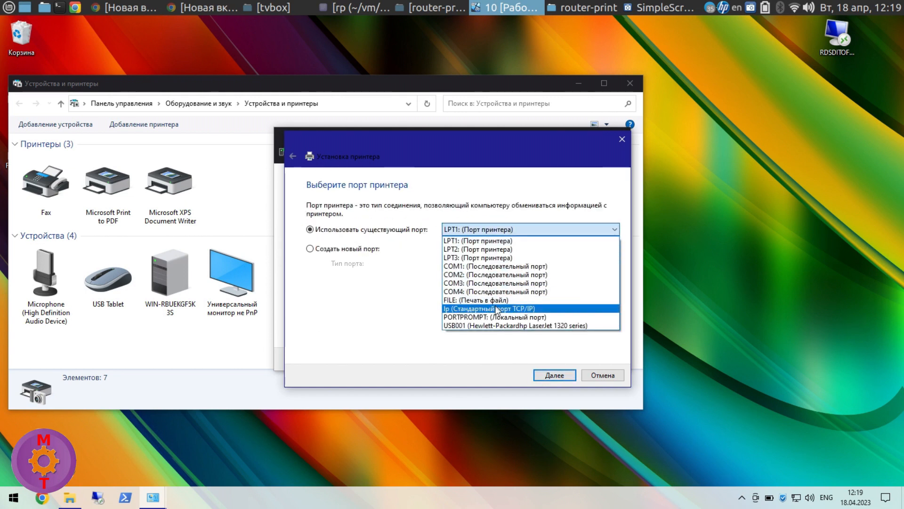
pyautogui.click(553, 375)
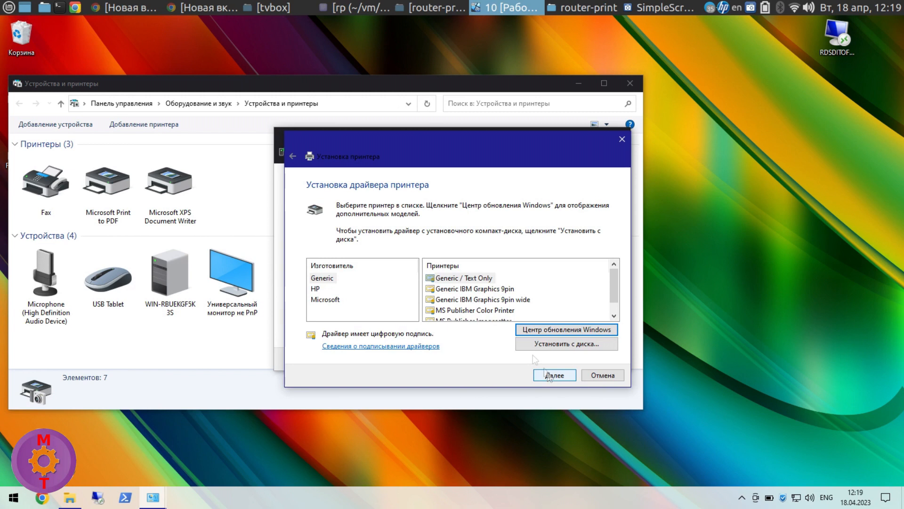
pyautogui.click(315, 288)
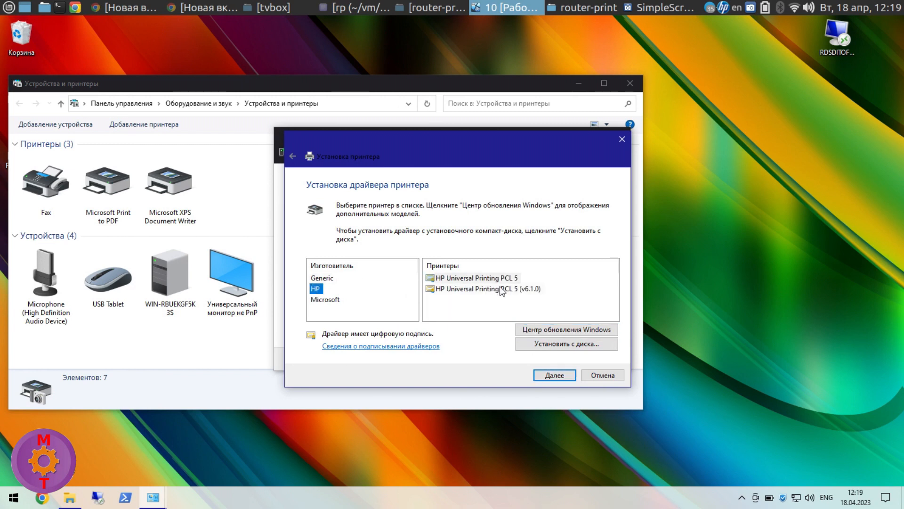
pyautogui.click(553, 375)
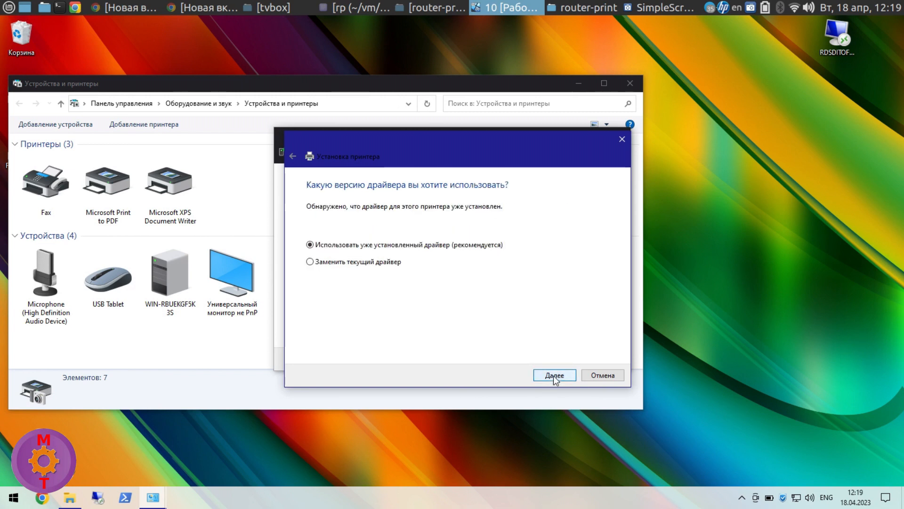
pyautogui.click(553, 374)
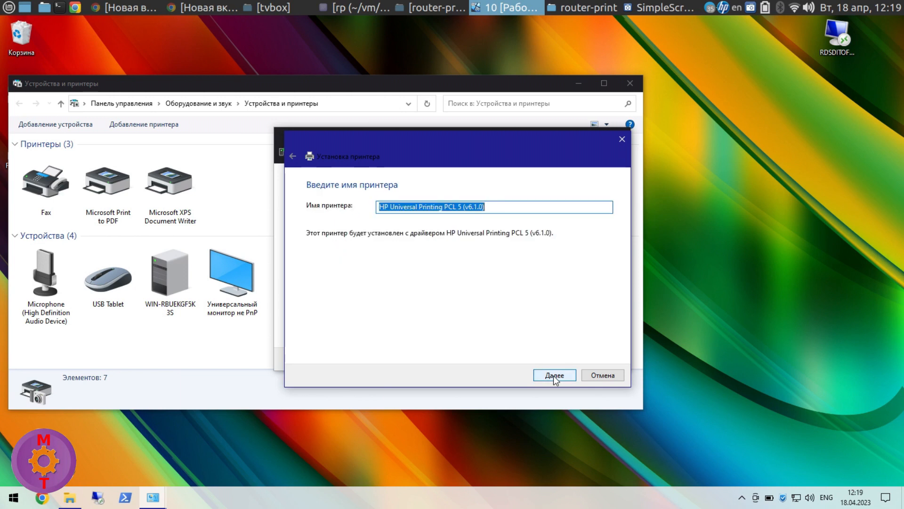
pyautogui.click(553, 375)
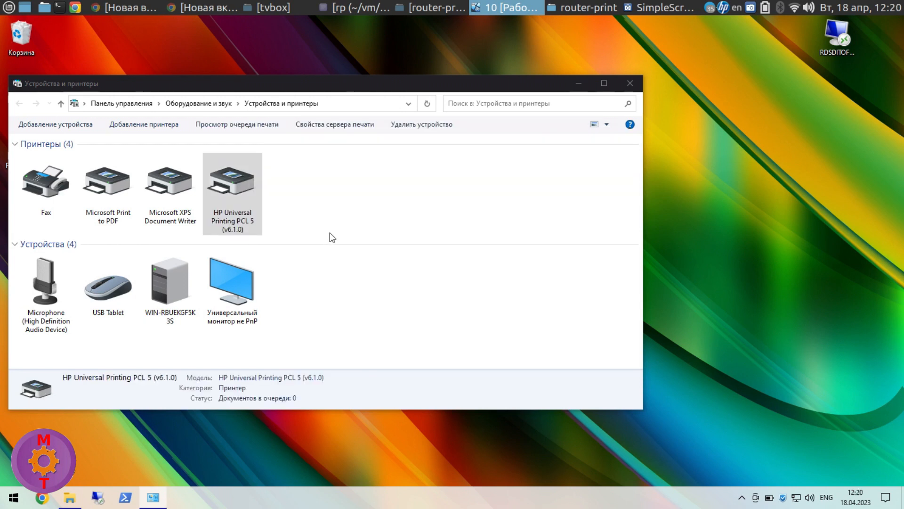
# Open the HP printer's lp port settings to confirm LPR, queue lp, address 13.1.66.254
pyautogui.doubleClick(231, 183)
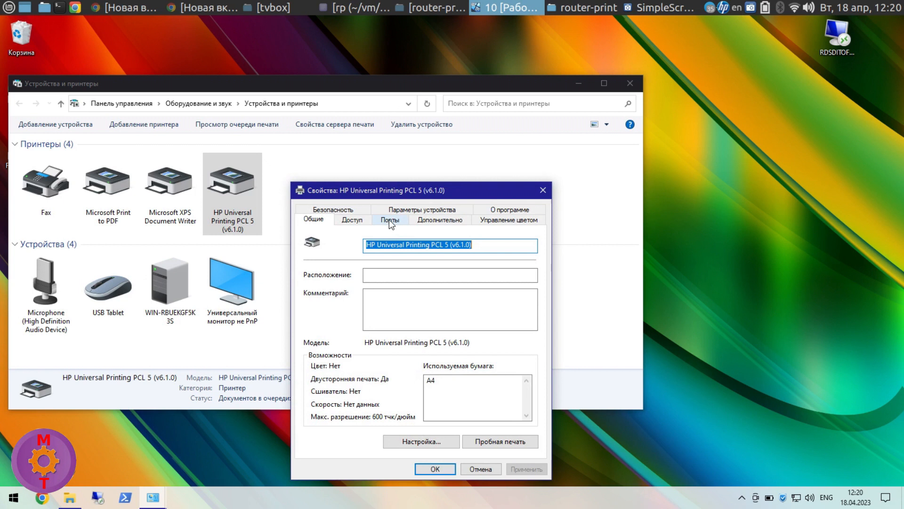
pyautogui.click(390, 220)
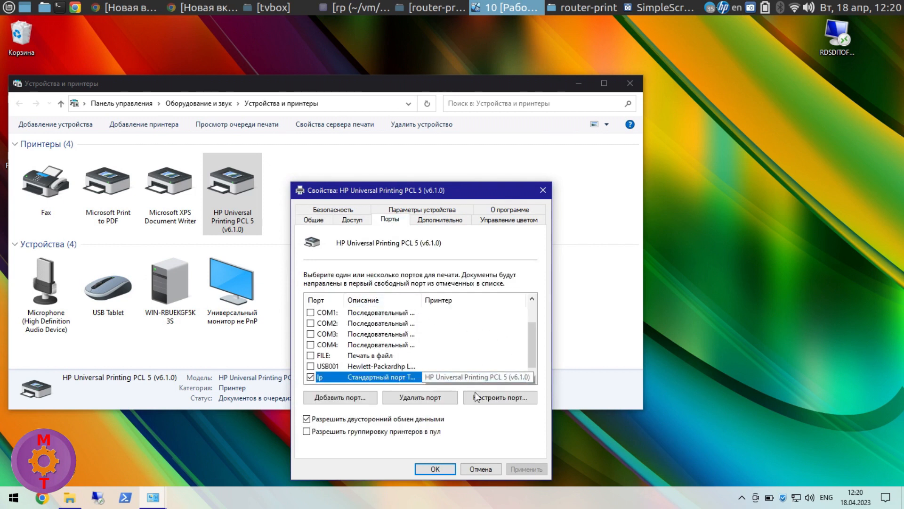
pyautogui.click(500, 397)
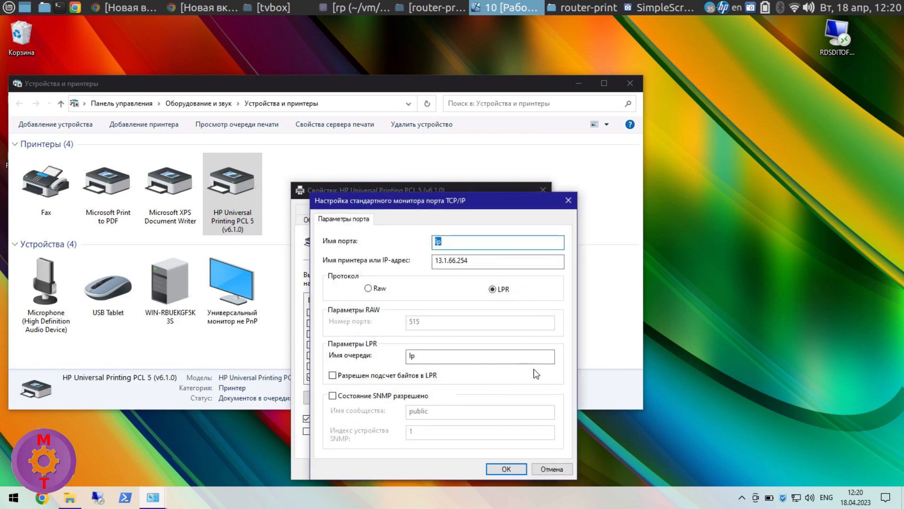